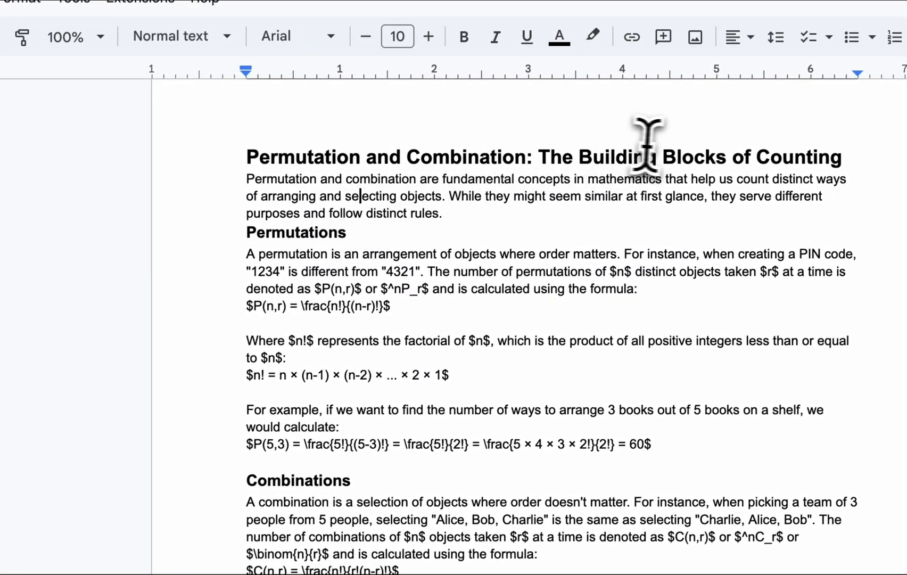
Step: Copy the permutations and combinations article text with its LaTeX formulas from Google Docs
{"action": "double_click", "coordinate": [624, 157]}
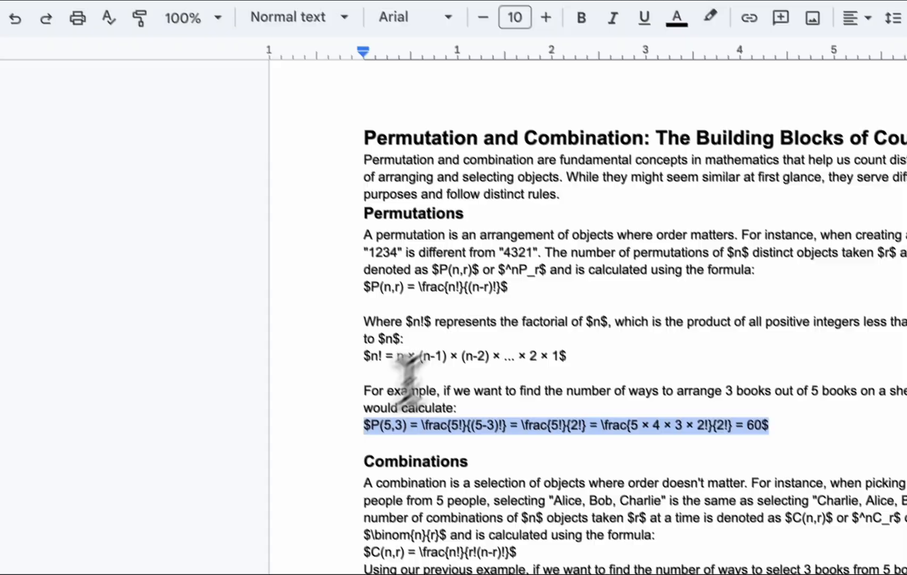
{"action": "right_click", "coordinate": [475, 258]}
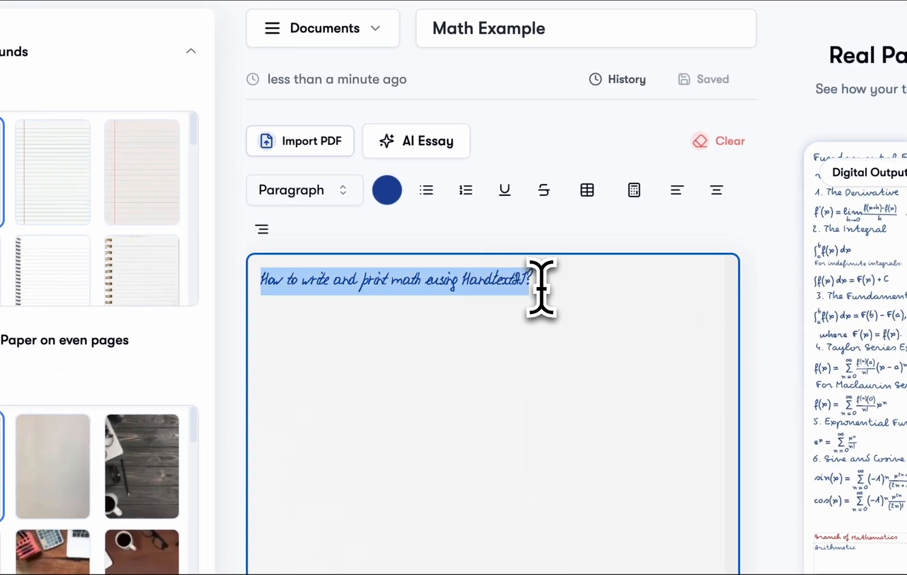
Step: Paste the copied article over the sample sentence so its formulas render as handwritten math
{"action": "right_click", "coordinate": [541, 289]}
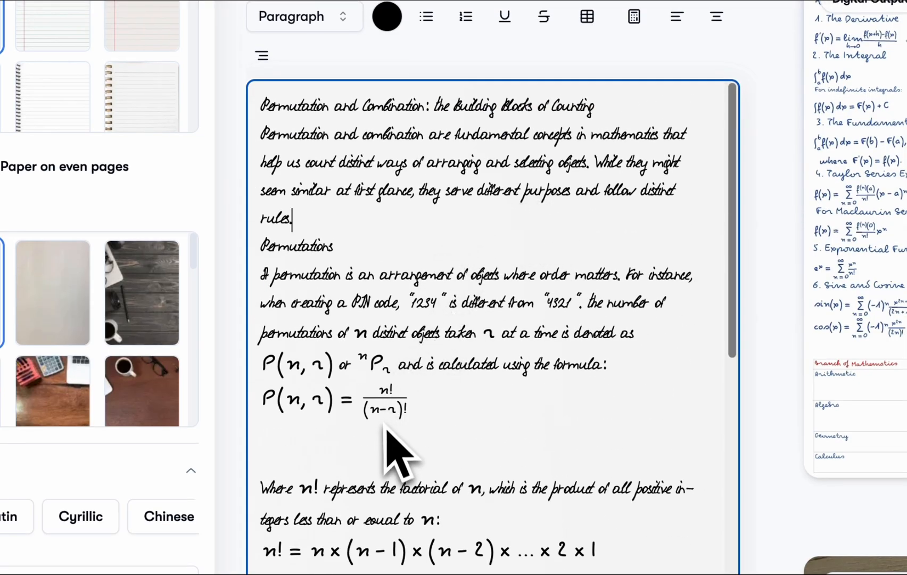
{"action": "mouse_move", "coordinate": [356, 197]}
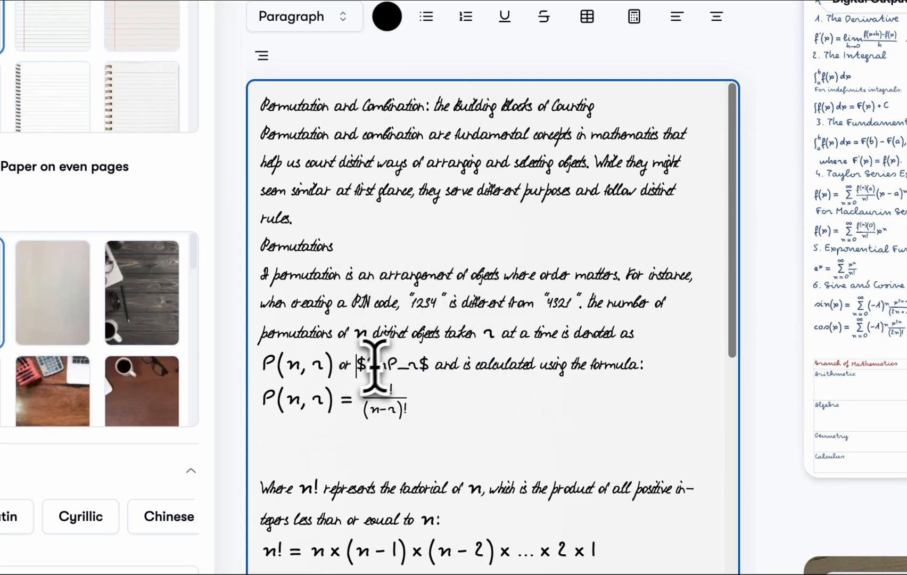
{"action": "scroll", "scroll_direction": "down", "scroll_amount": 3}
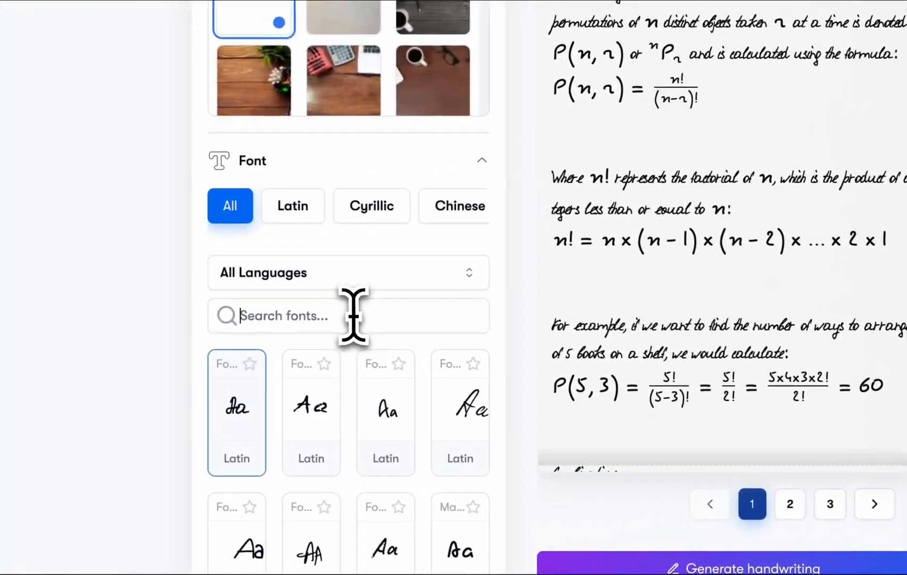
Step: Search fonts for 'math' and apply the math handwriting font to the article
{"action": "type", "text": "math"}
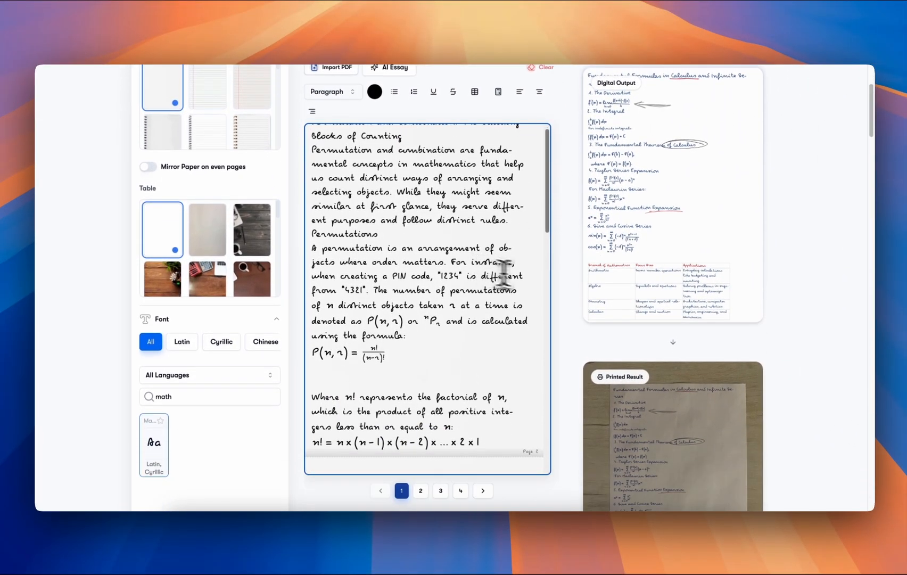
{"action": "scroll", "scroll_direction": "down", "scroll_amount": 3}
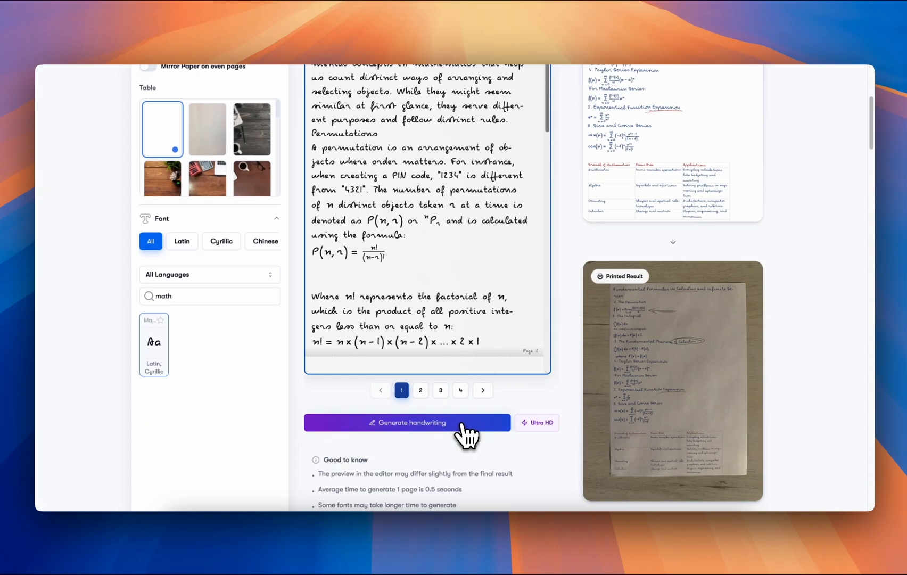
Step: Generate the handwritten pages for the pasted article
{"action": "left_click", "coordinate": [407, 422]}
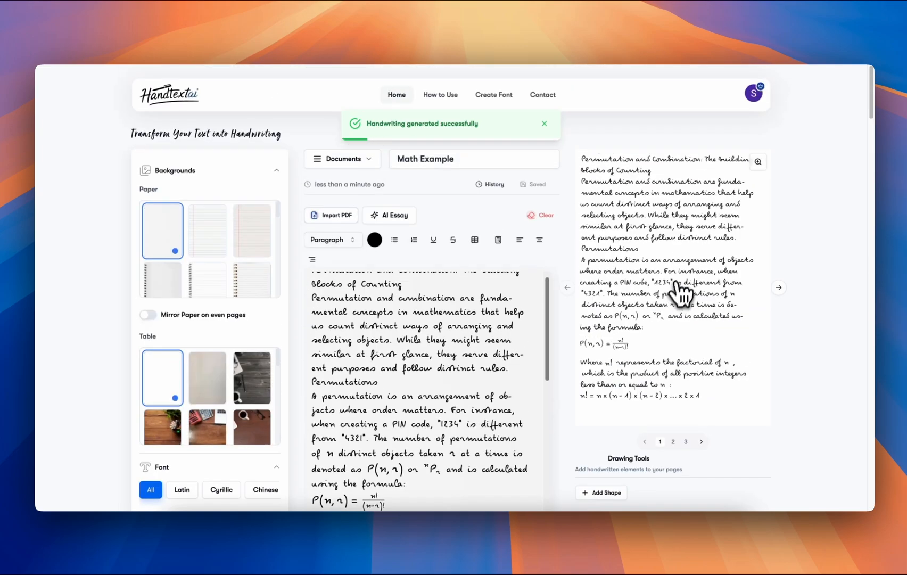
Step: Enlarge the first generated page for a closer look, then return to the page list
{"action": "left_click", "coordinate": [757, 162]}
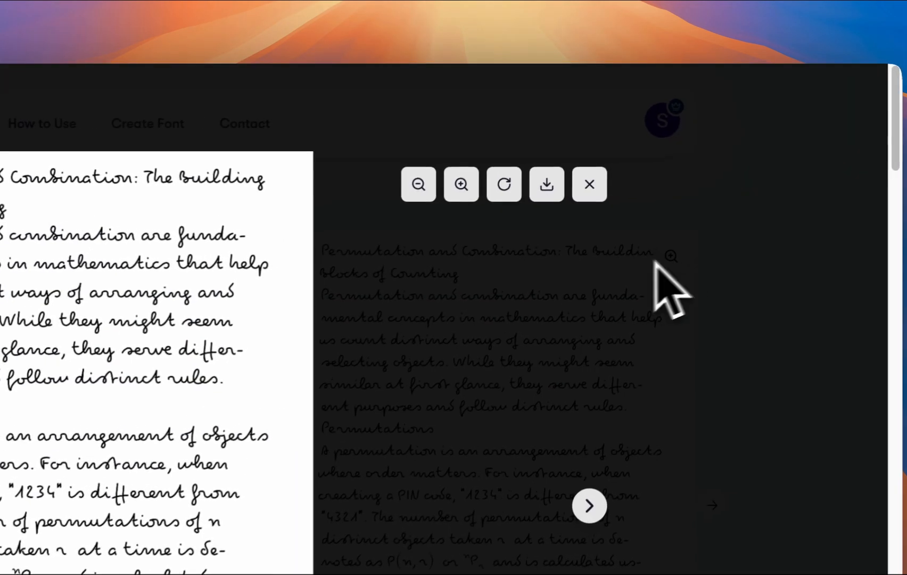
{"action": "left_click", "coordinate": [589, 506]}
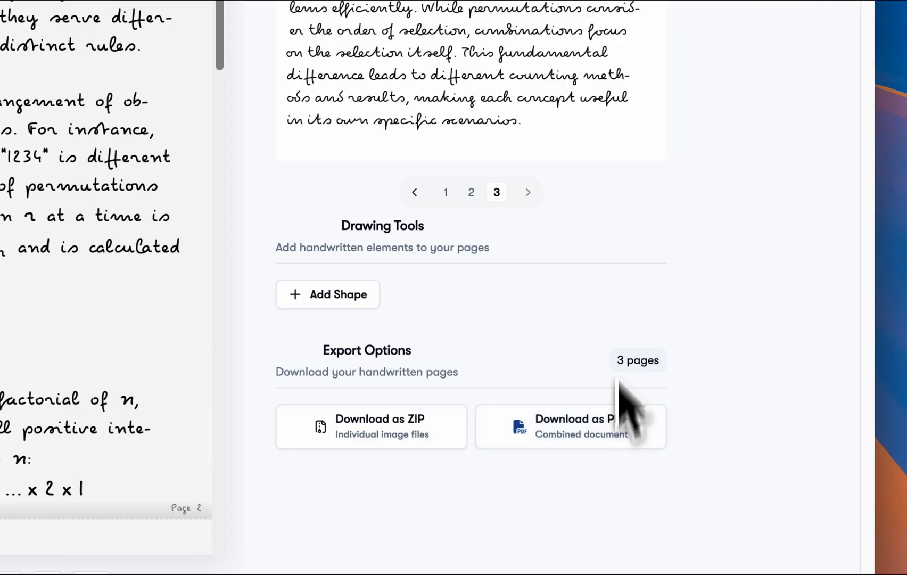
Step: Download all pages as one three-page PDF, review it in Chrome and bring up the print dialog
{"action": "left_click", "coordinate": [569, 425]}
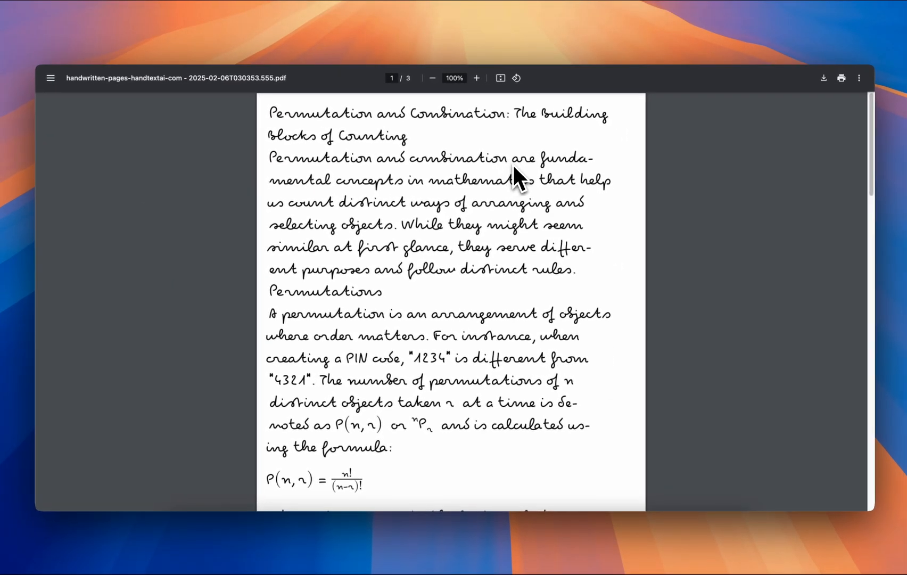
{"action": "scroll", "scroll_direction": "down", "scroll_amount": 3}
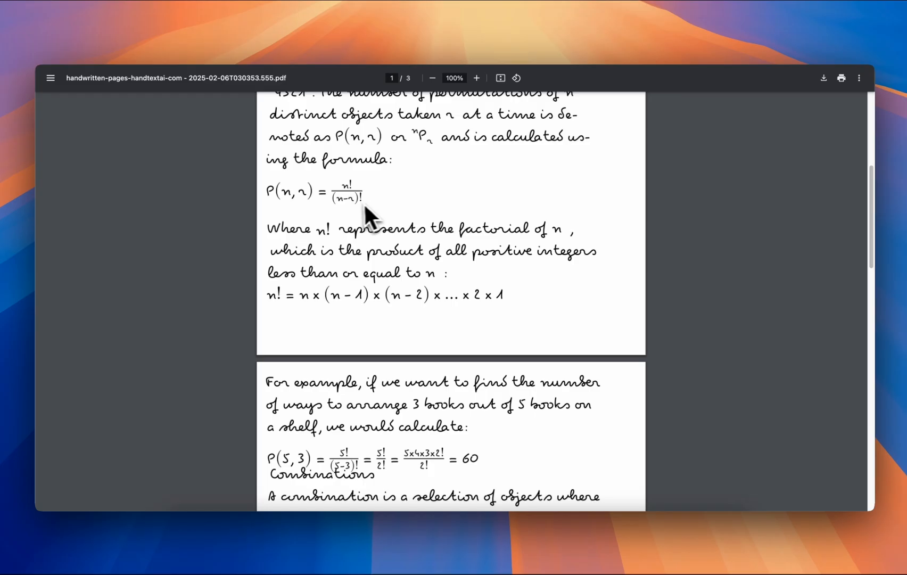
{"action": "scroll", "scroll_direction": "down", "scroll_amount": 3}
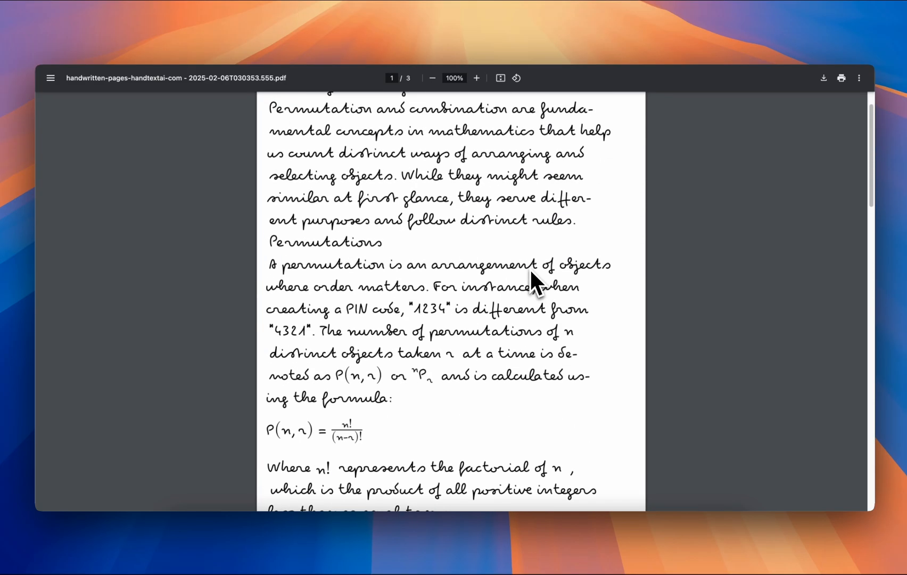
{"action": "left_click", "coordinate": [841, 78]}
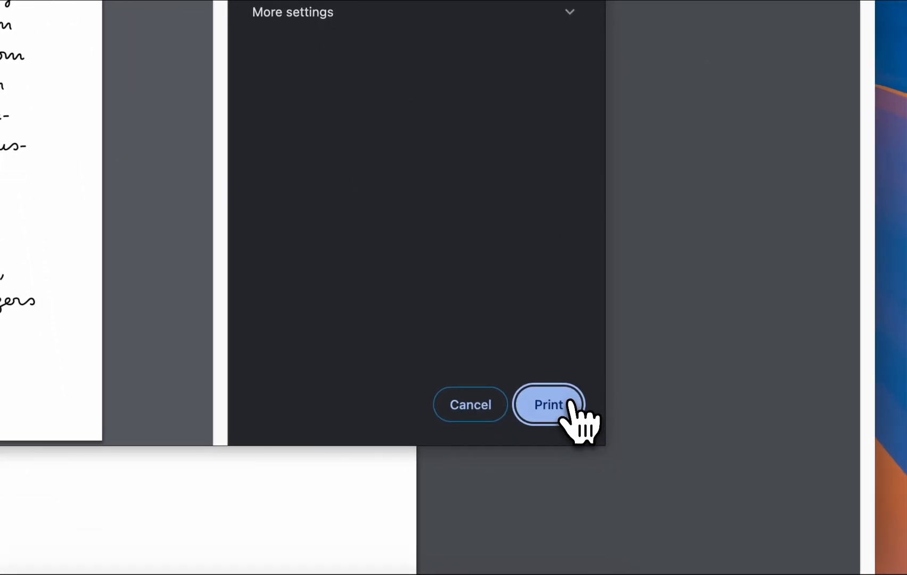
Step: Confirm Print to send the handwritten PDF to the printer
{"action": "left_click", "coordinate": [547, 405]}
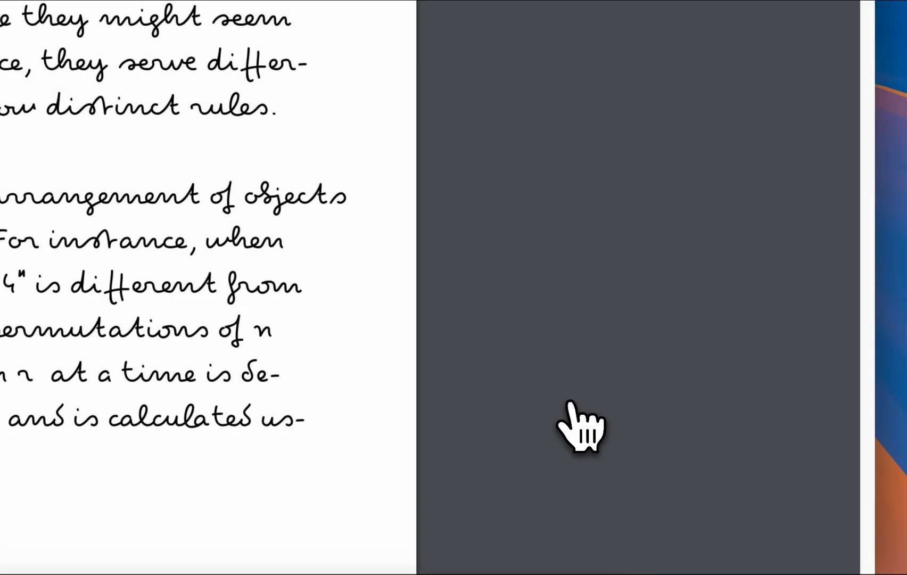